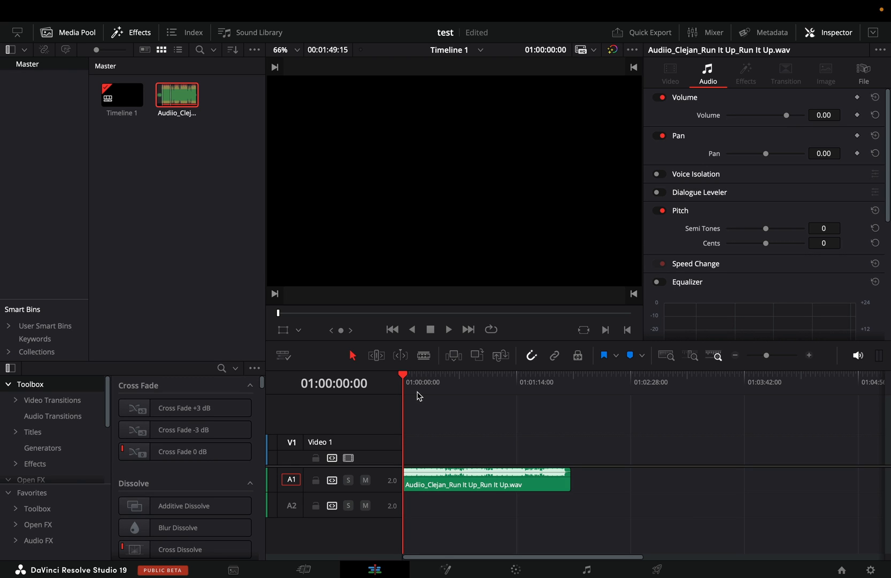
Select the song clip, test Voice Isolation and Dialogue Leveler, then enable Music Remixer.
{"action": "left_click", "coordinate": [486, 480]}
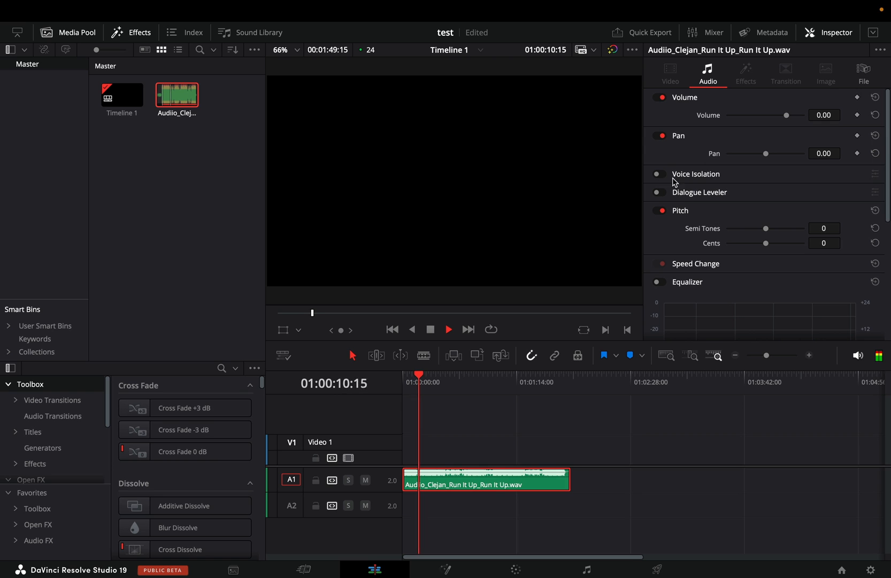
{"action": "left_click", "coordinate": [658, 174]}
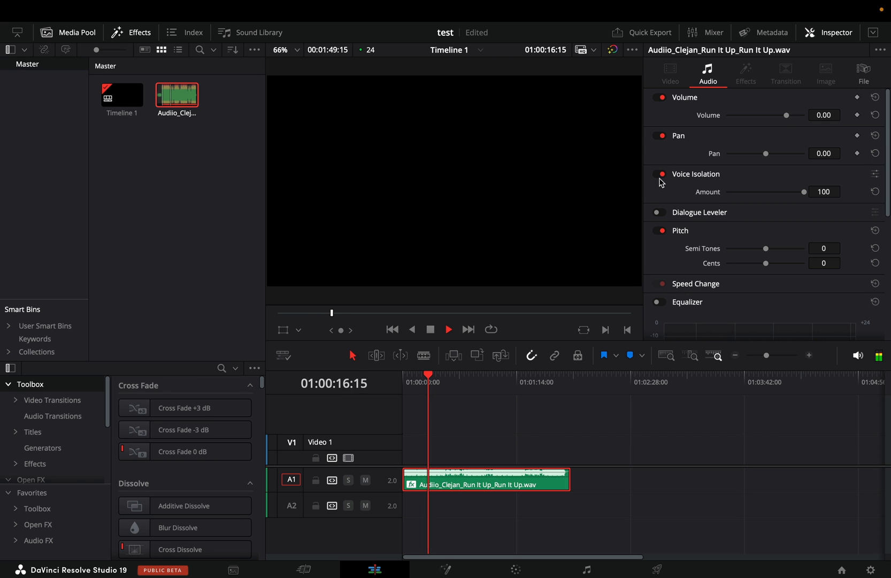
{"action": "left_click", "coordinate": [659, 174]}
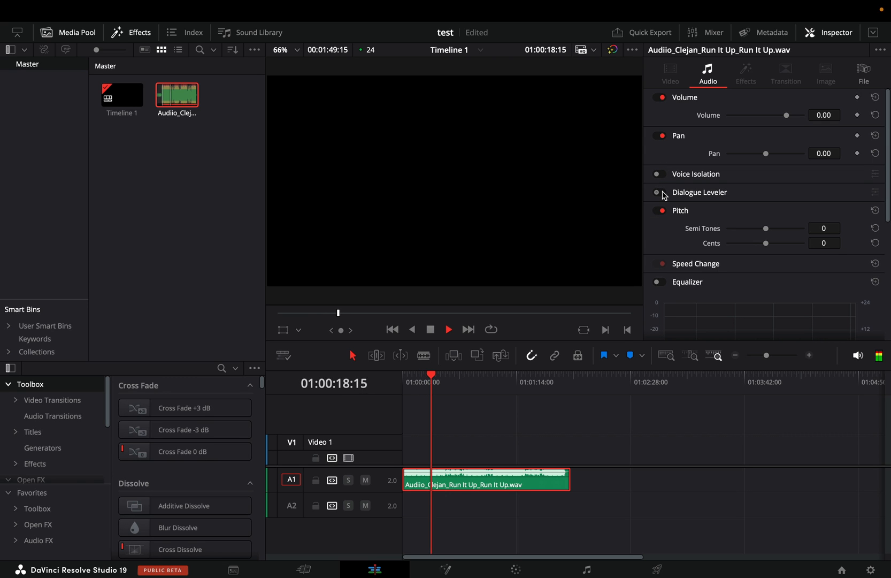
{"action": "left_click", "coordinate": [658, 192]}
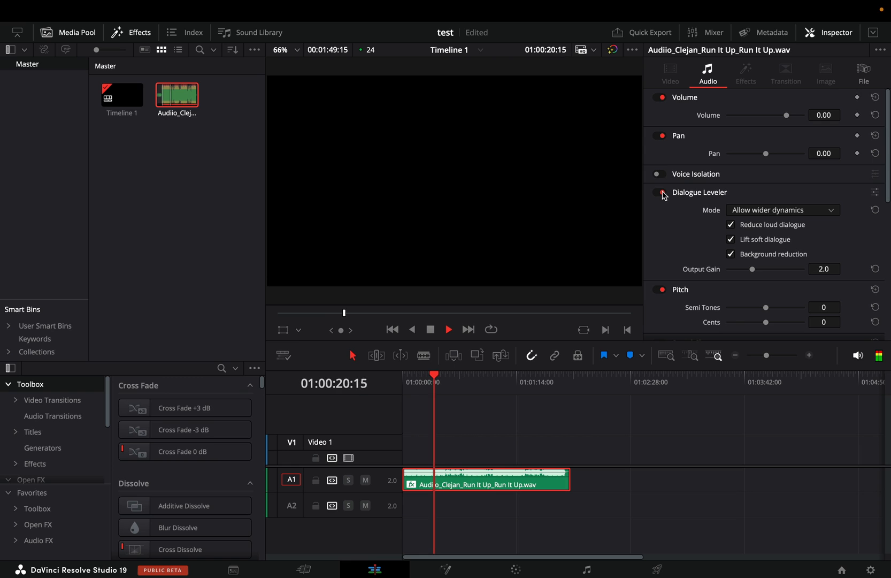
{"action": "left_click", "coordinate": [658, 192]}
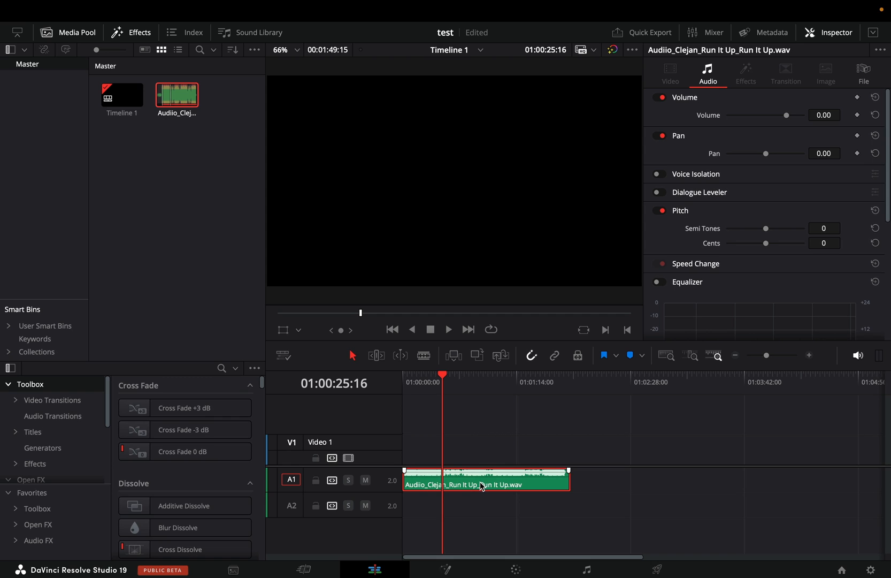
{"action": "mouse_move", "coordinate": [382, 480]}
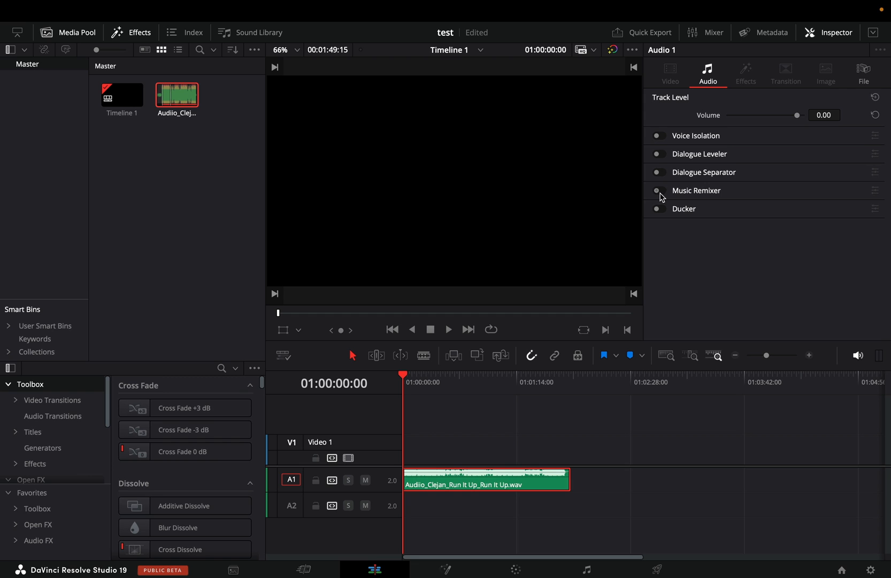
{"action": "left_click", "coordinate": [659, 191]}
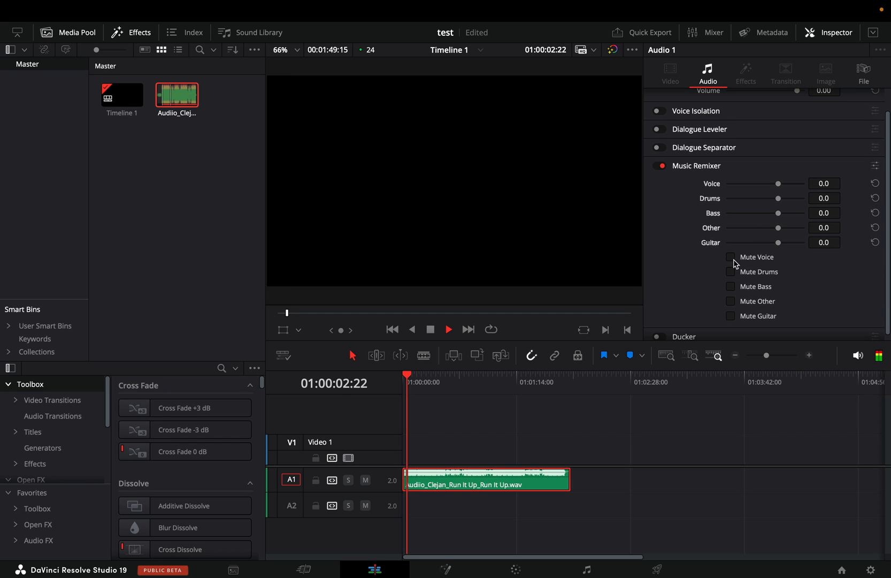
{"action": "left_click", "coordinate": [731, 256]}
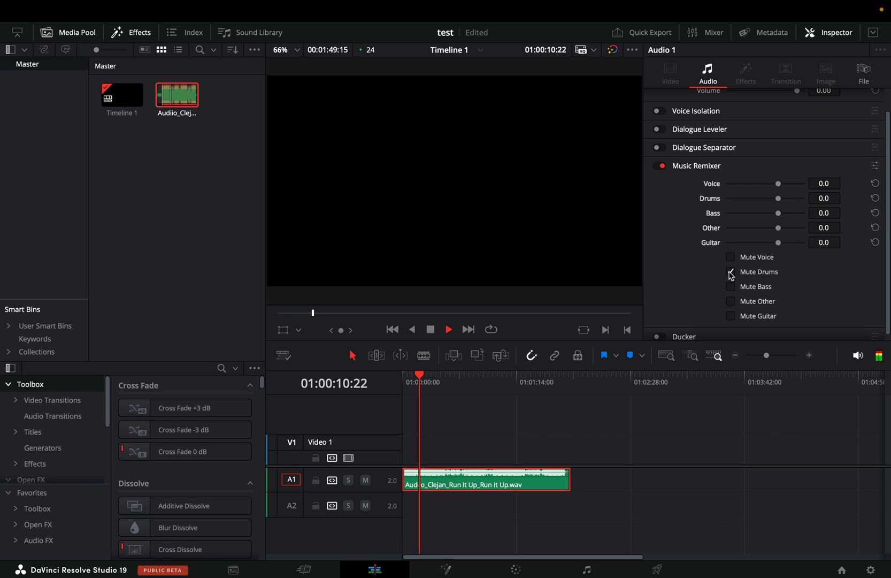
{"action": "left_click", "coordinate": [730, 272]}
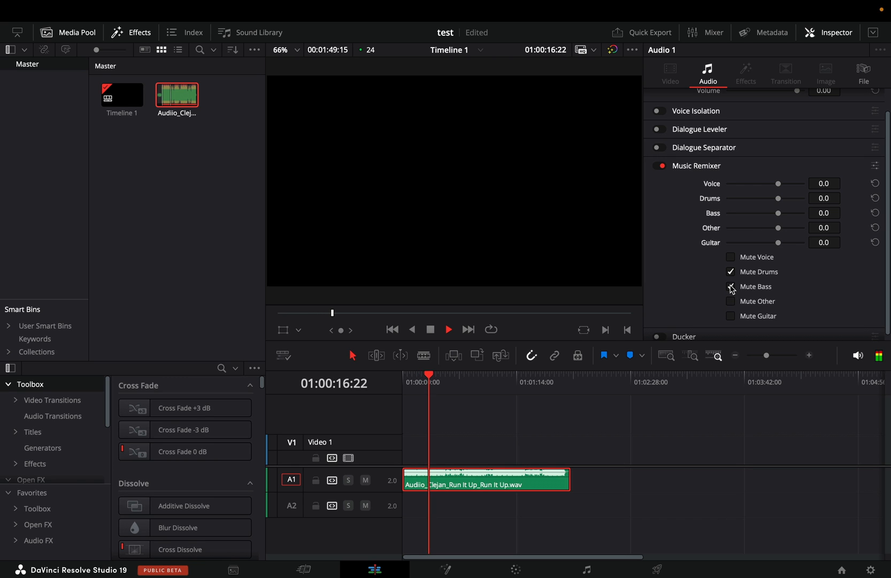
{"action": "left_click", "coordinate": [731, 271]}
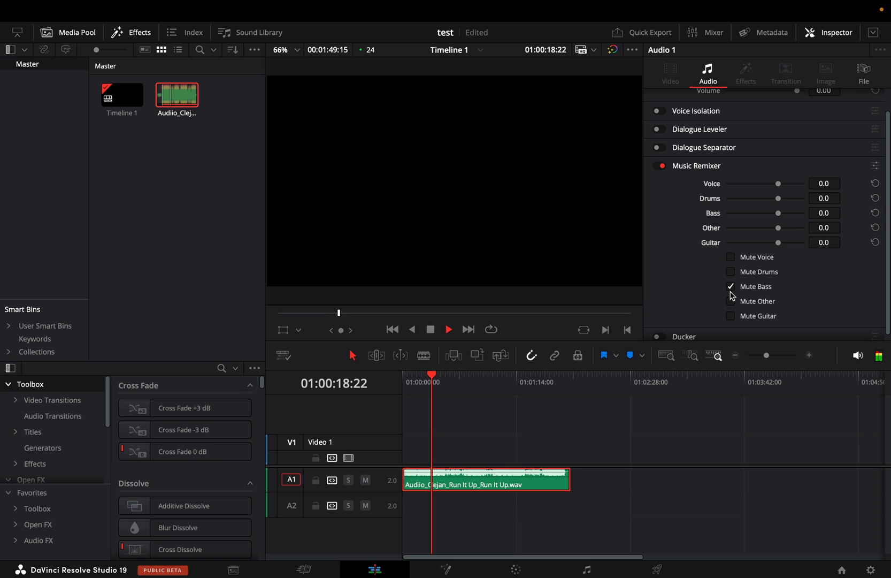
{"action": "left_click", "coordinate": [731, 286]}
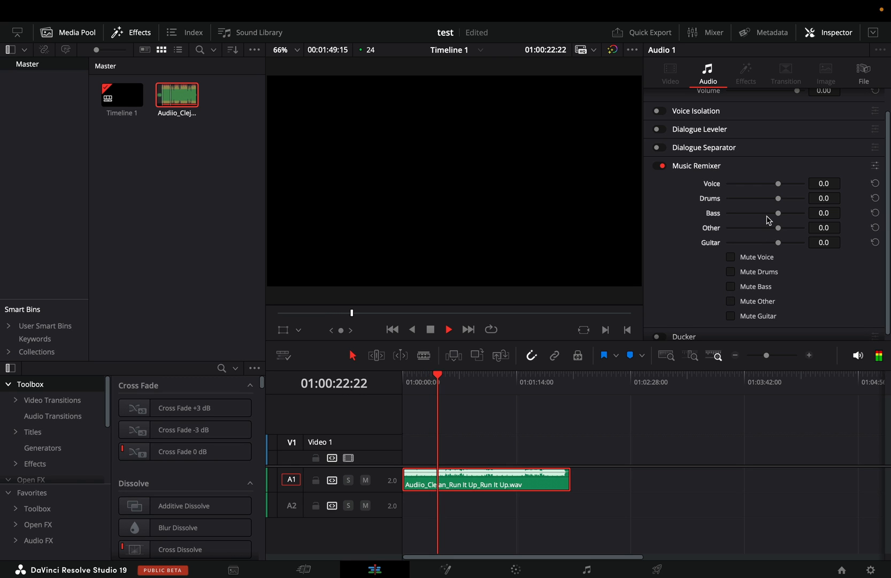
Boost Drums to 9.5 and swing Voice from -100 up to maximum.
{"action": "left_click_drag", "start_coordinate": [779, 198], "coordinate": [783, 198]}
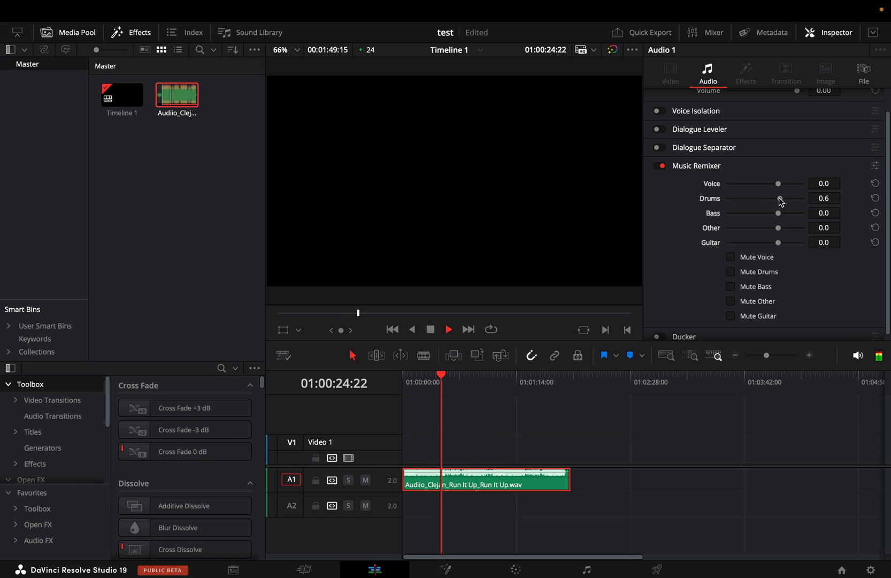
{"action": "left_click_drag", "start_coordinate": [781, 198], "coordinate": [808, 198]}
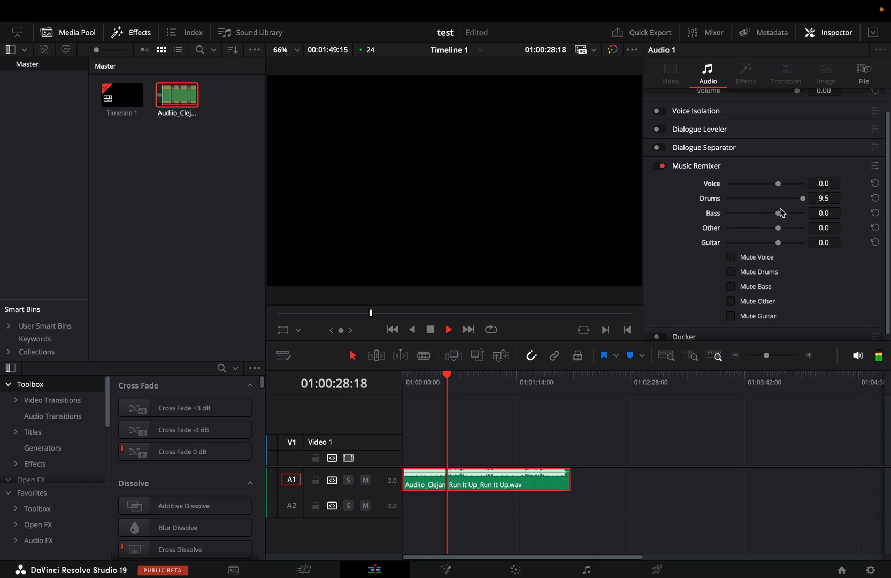
{"action": "left_click_drag", "start_coordinate": [778, 183], "coordinate": [745, 183]}
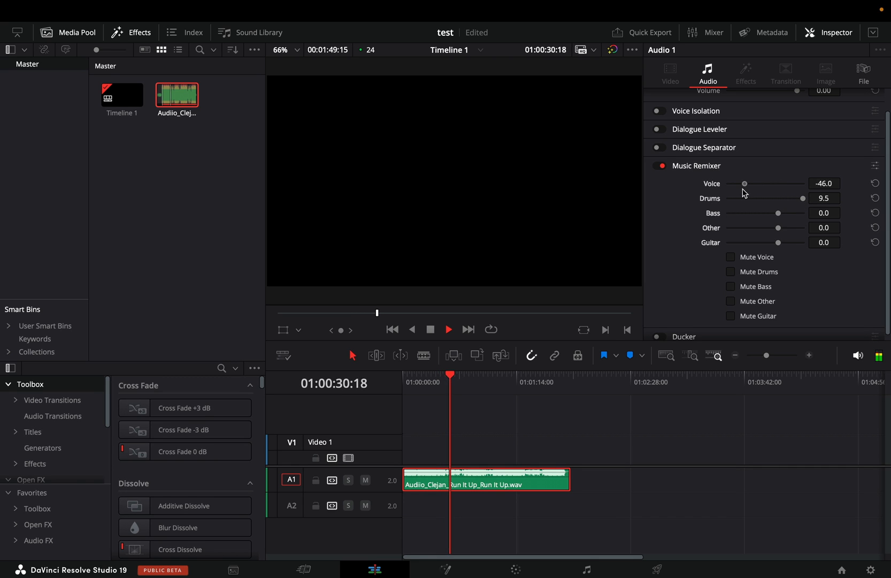
{"action": "left_click_drag", "start_coordinate": [745, 183], "coordinate": [726, 183]}
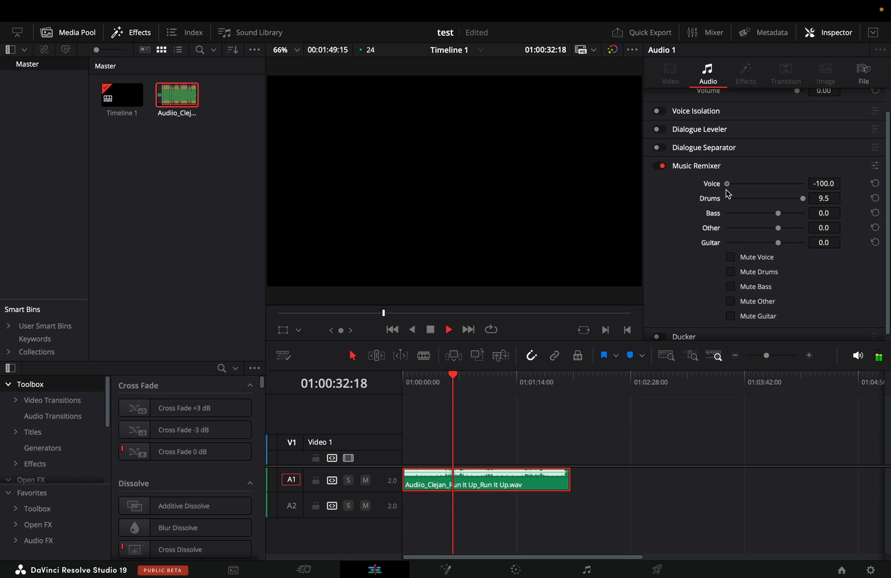
{"action": "left_click_drag", "start_coordinate": [726, 183], "coordinate": [734, 183]}
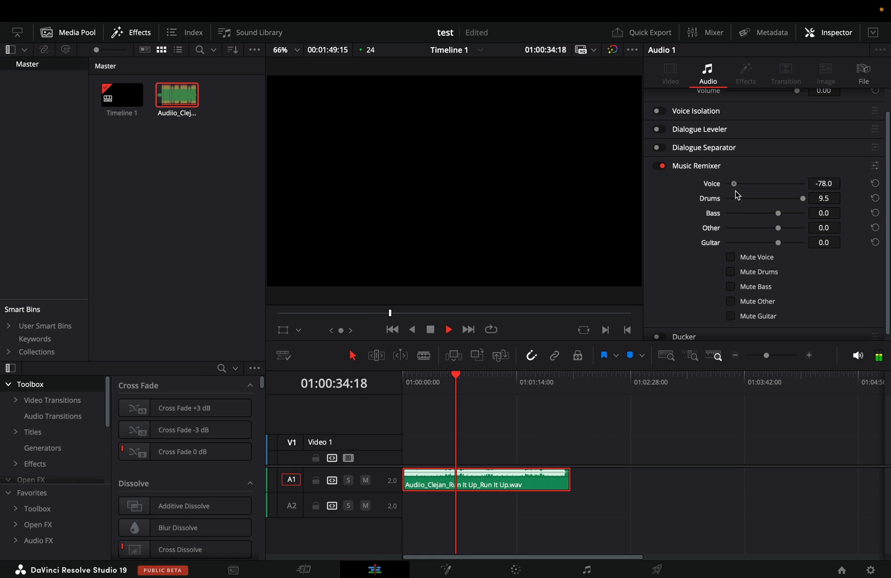
{"action": "left_click_drag", "start_coordinate": [734, 183], "coordinate": [775, 183]}
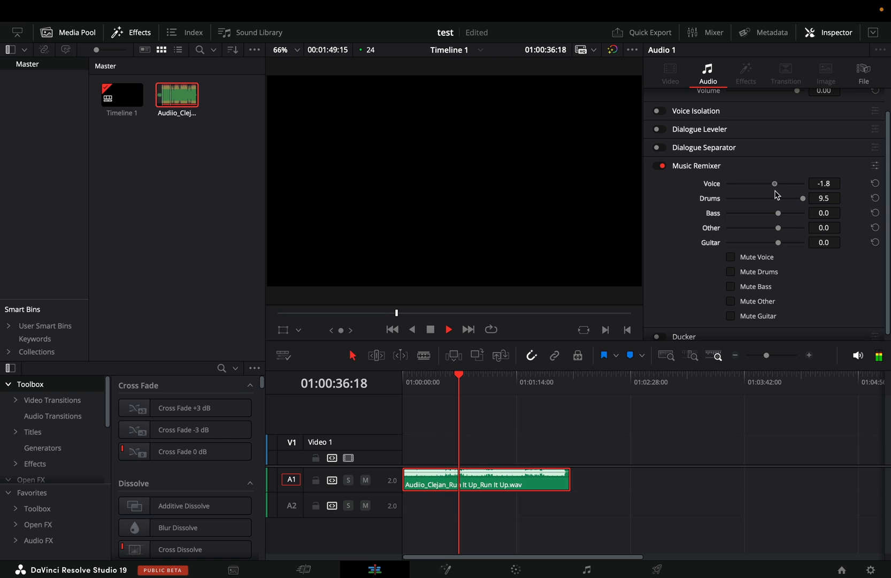
{"action": "left_click_drag", "start_coordinate": [775, 183], "coordinate": [804, 183]}
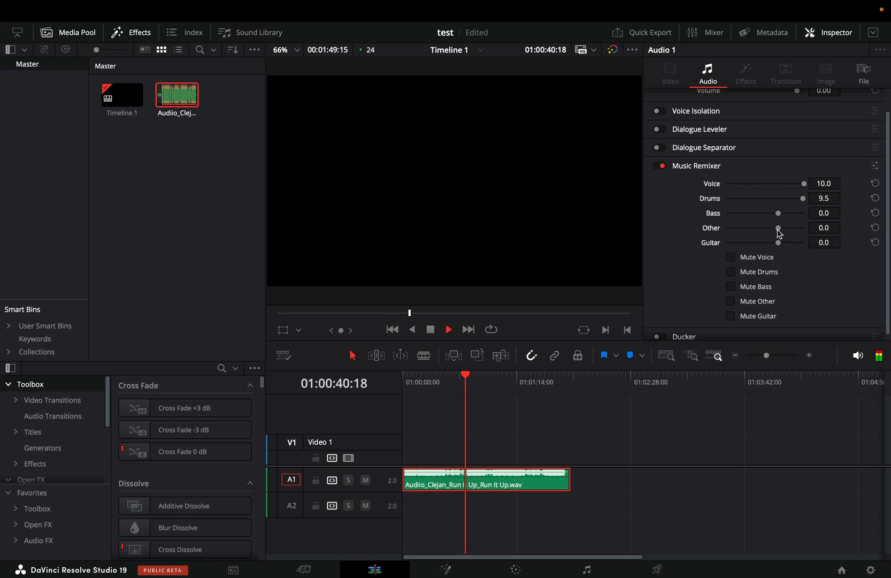
Turn the Other, Bass and Drums stems all the way down to -100.
{"action": "left_click_drag", "start_coordinate": [778, 227], "coordinate": [727, 227]}
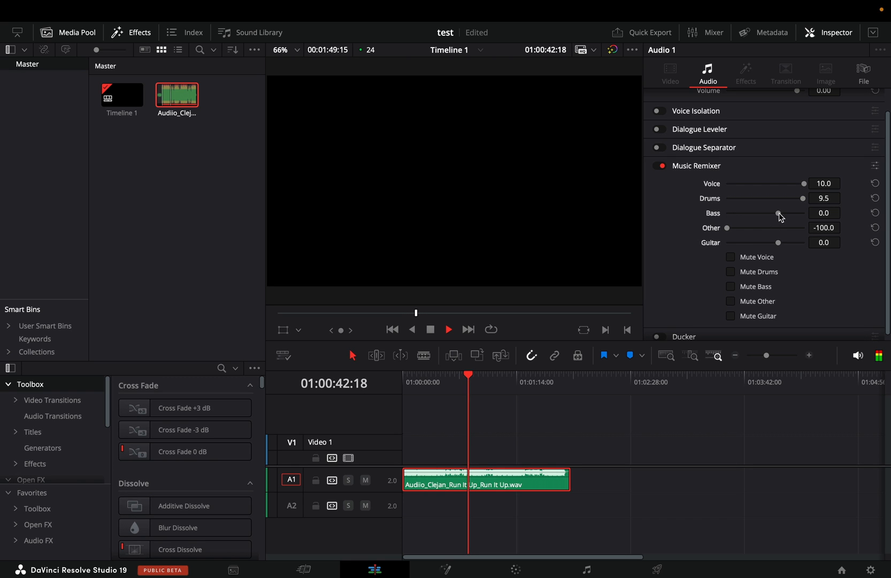
{"action": "left_click_drag", "start_coordinate": [778, 213], "coordinate": [727, 213]}
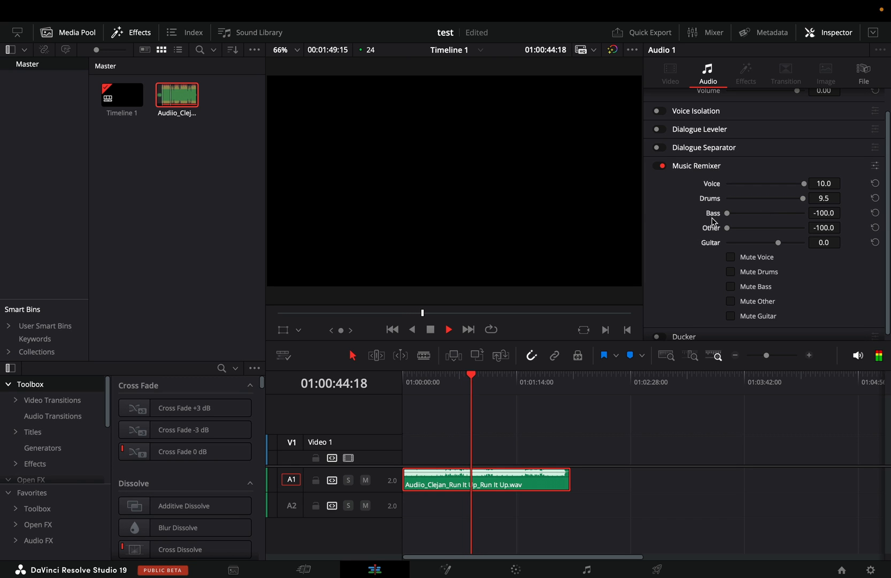
{"action": "left_click", "coordinate": [449, 330]}
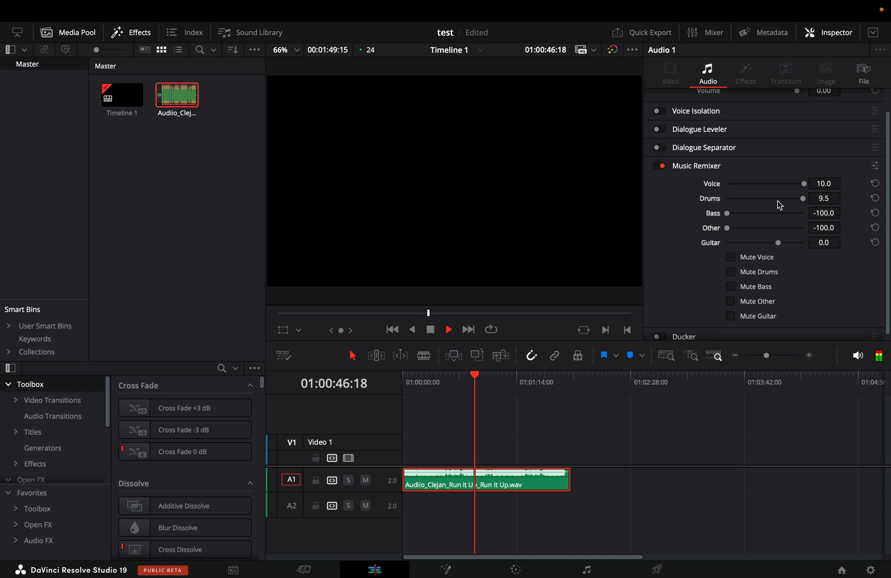
{"action": "left_click_drag", "start_coordinate": [803, 198], "coordinate": [749, 198]}
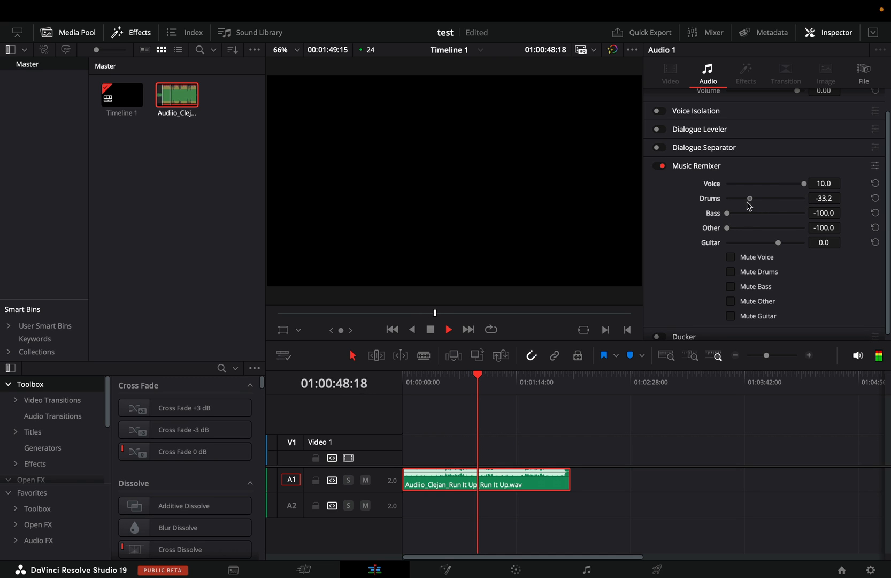
{"action": "left_click_drag", "start_coordinate": [749, 199], "coordinate": [726, 199]}
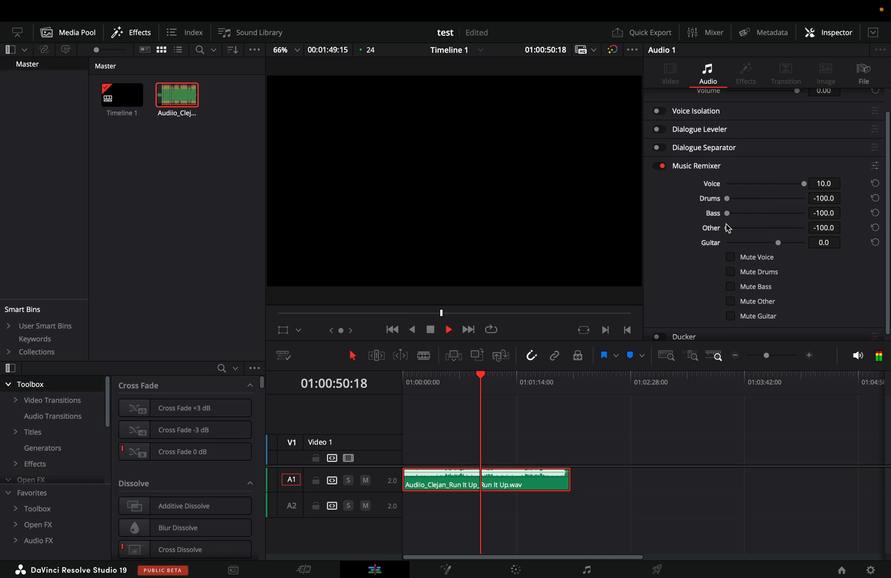
Raise Other and Bass to 10, swing Voice down, then max Drums and Voice.
{"action": "left_click_drag", "start_coordinate": [730, 228], "coordinate": [803, 227]}
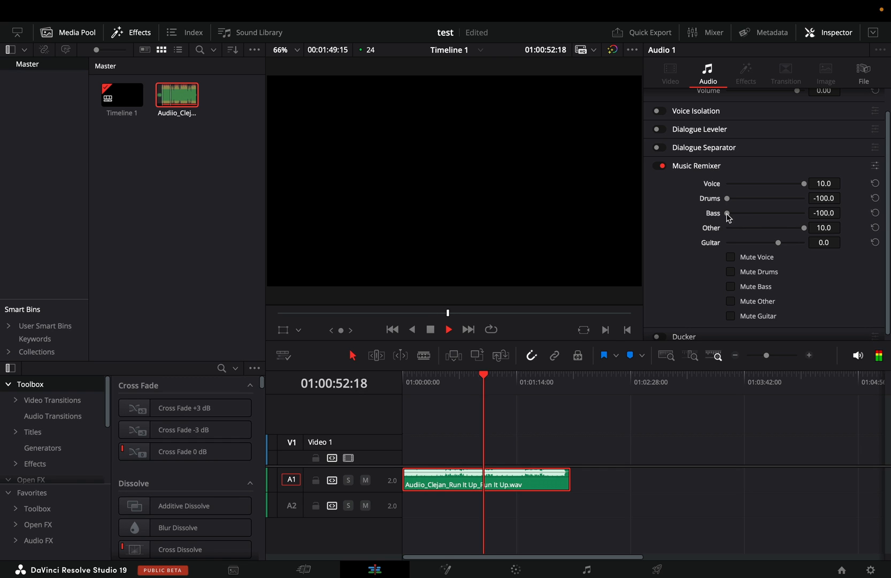
{"action": "left_click_drag", "start_coordinate": [727, 214], "coordinate": [804, 213]}
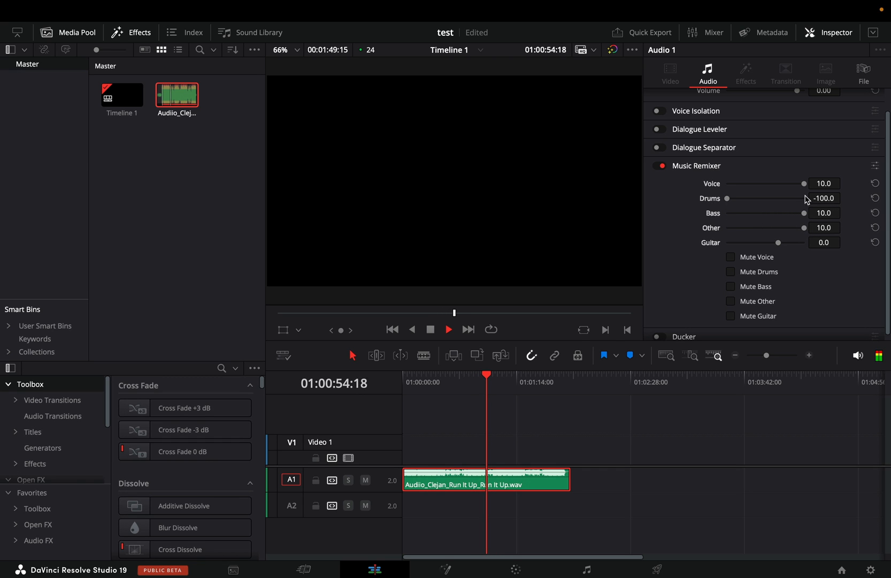
{"action": "left_click_drag", "start_coordinate": [804, 183], "coordinate": [727, 183]}
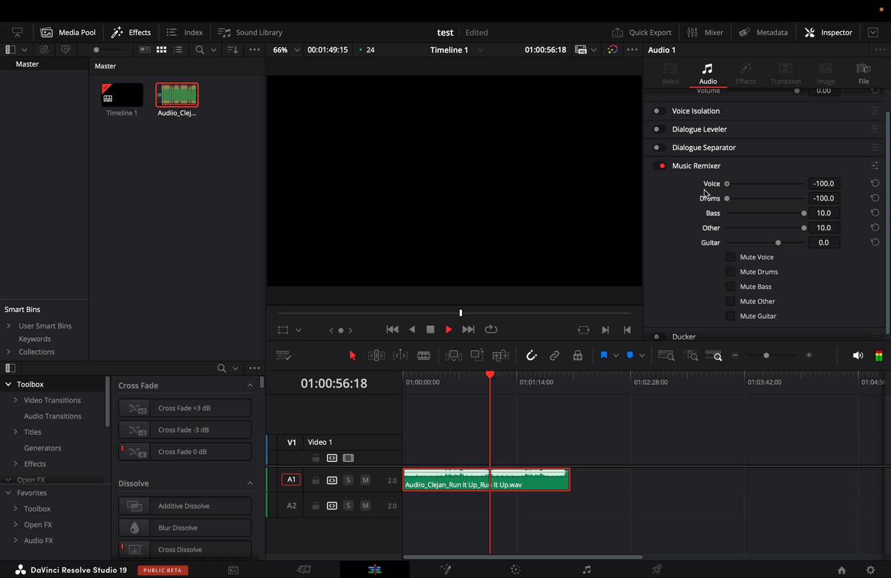
{"action": "left_click_drag", "start_coordinate": [727, 183], "coordinate": [771, 183]}
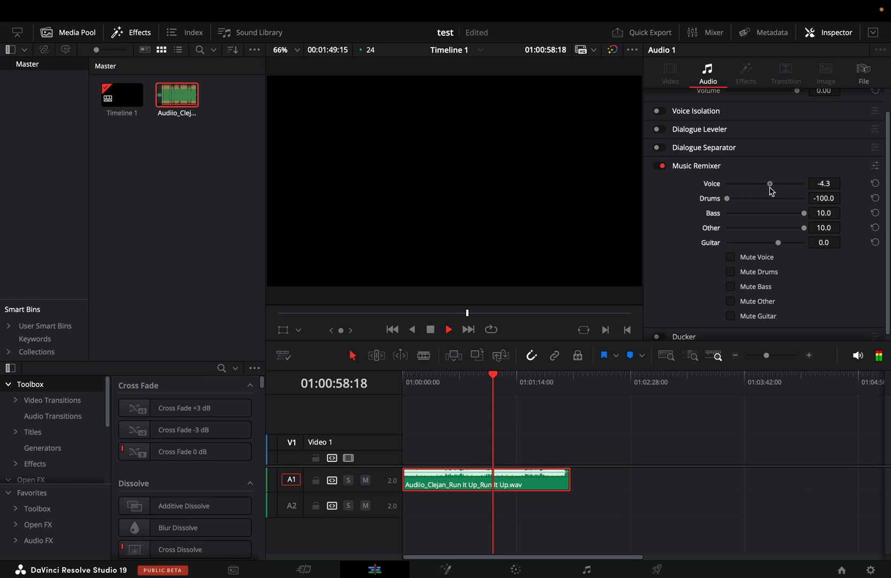
{"action": "left_click_drag", "start_coordinate": [770, 184], "coordinate": [727, 183]}
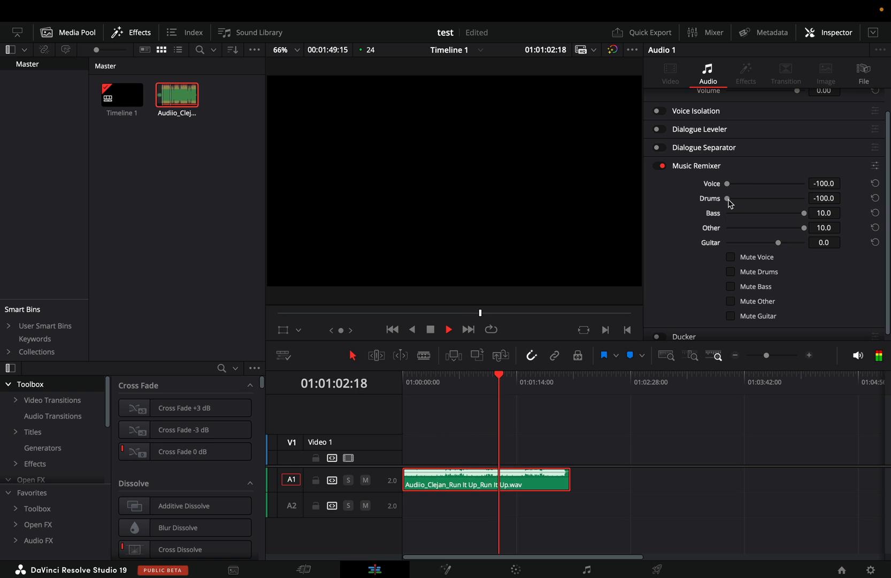
{"action": "left_click_drag", "start_coordinate": [726, 199], "coordinate": [804, 199]}
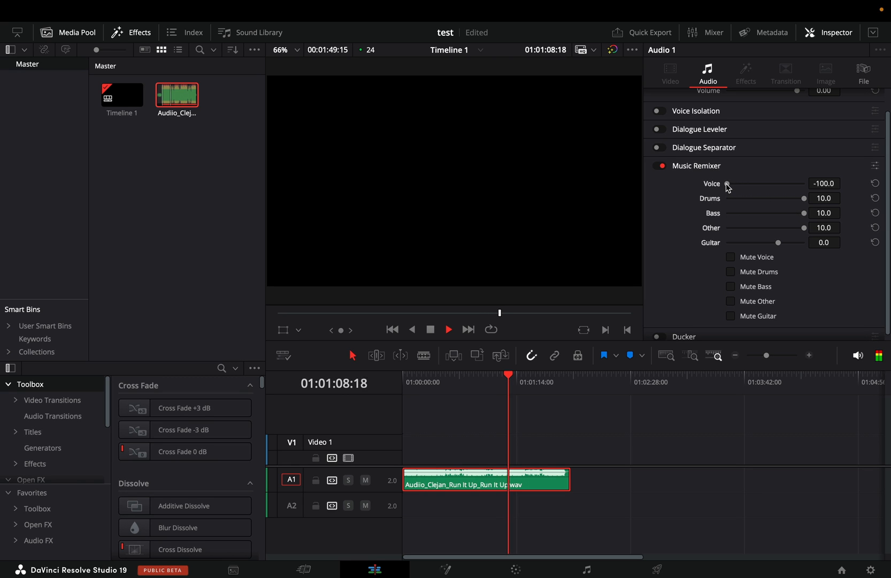
{"action": "left_click_drag", "start_coordinate": [727, 183], "coordinate": [804, 183]}
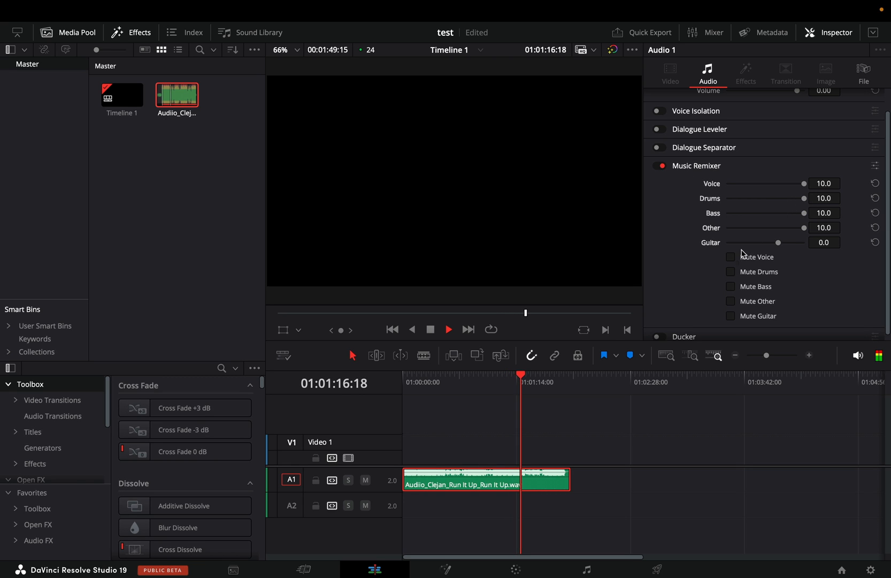
{"action": "left_click", "coordinate": [730, 257]}
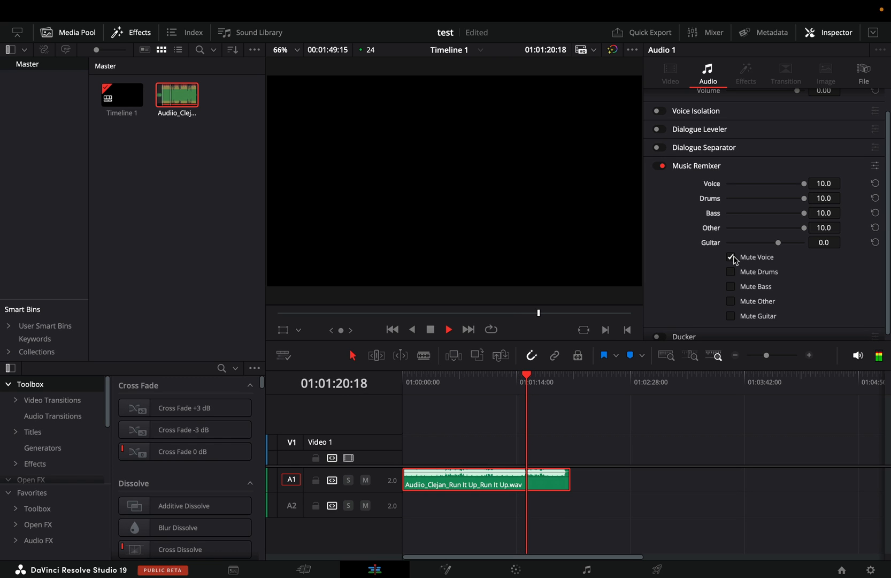
{"action": "left_click", "coordinate": [731, 257]}
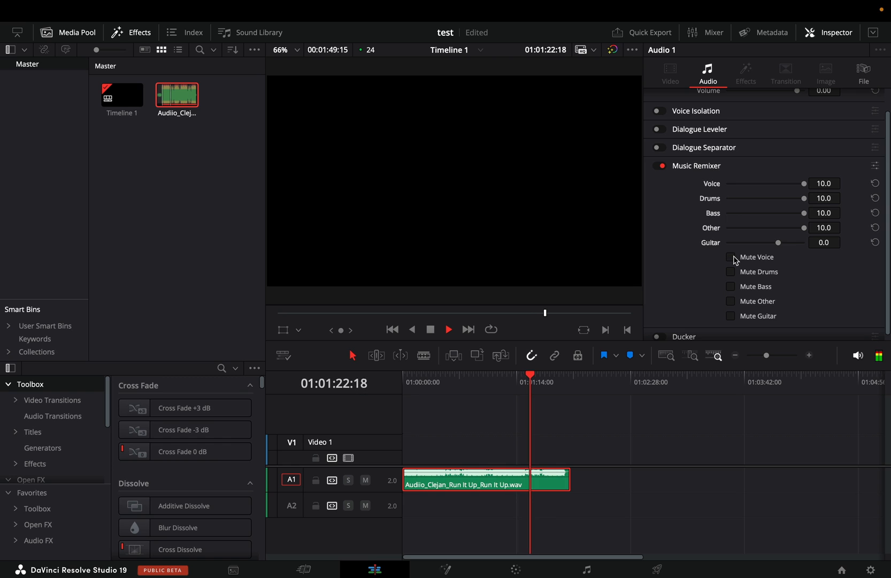